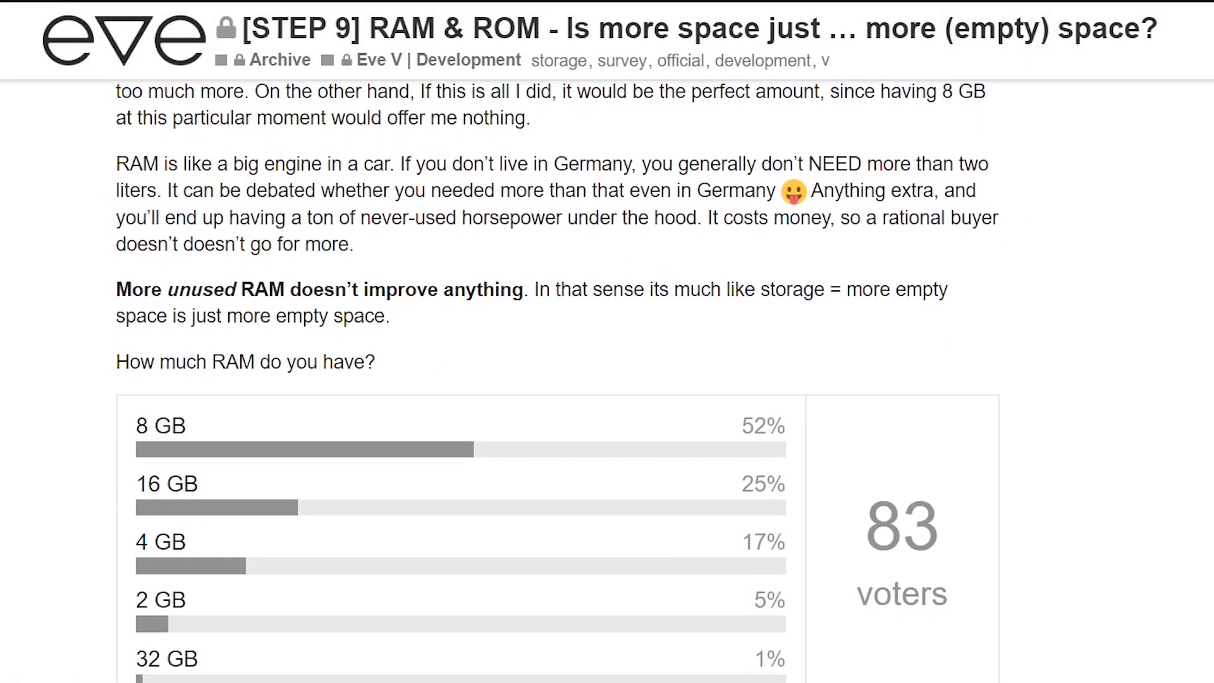
Raise the curtain photo's Contrast to +25, keeping Exposure at +1.77
scroll("down", 3)
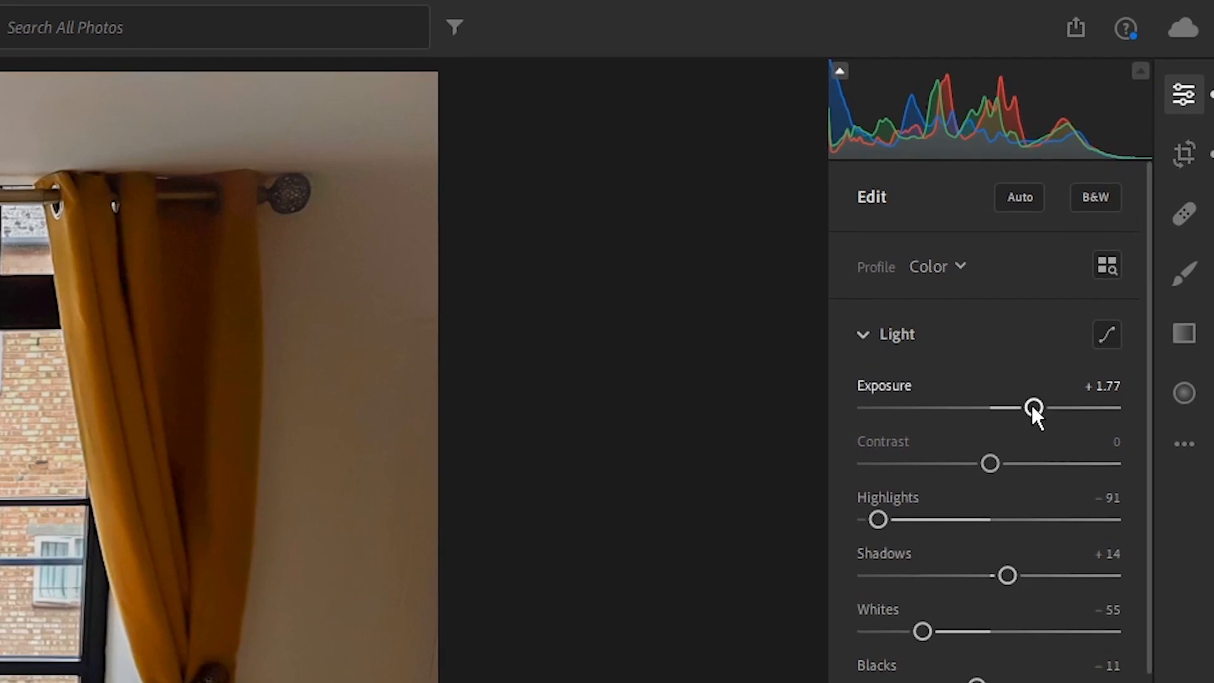
left_click_drag(989, 463, 1020, 463)
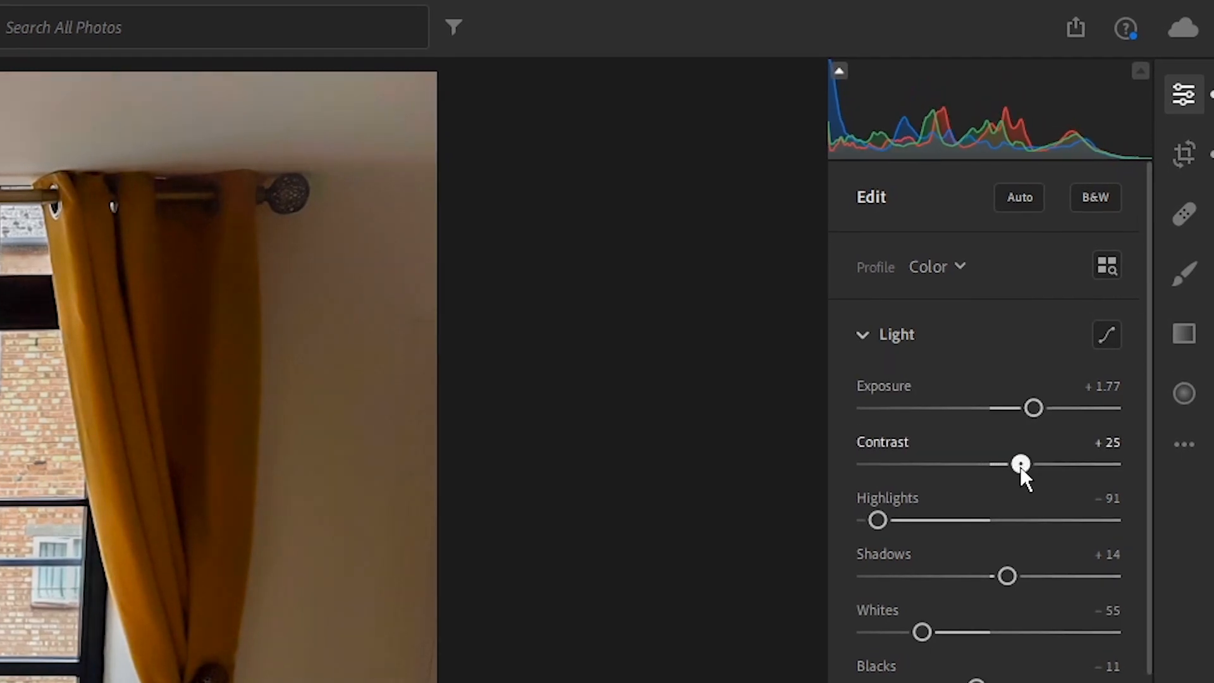